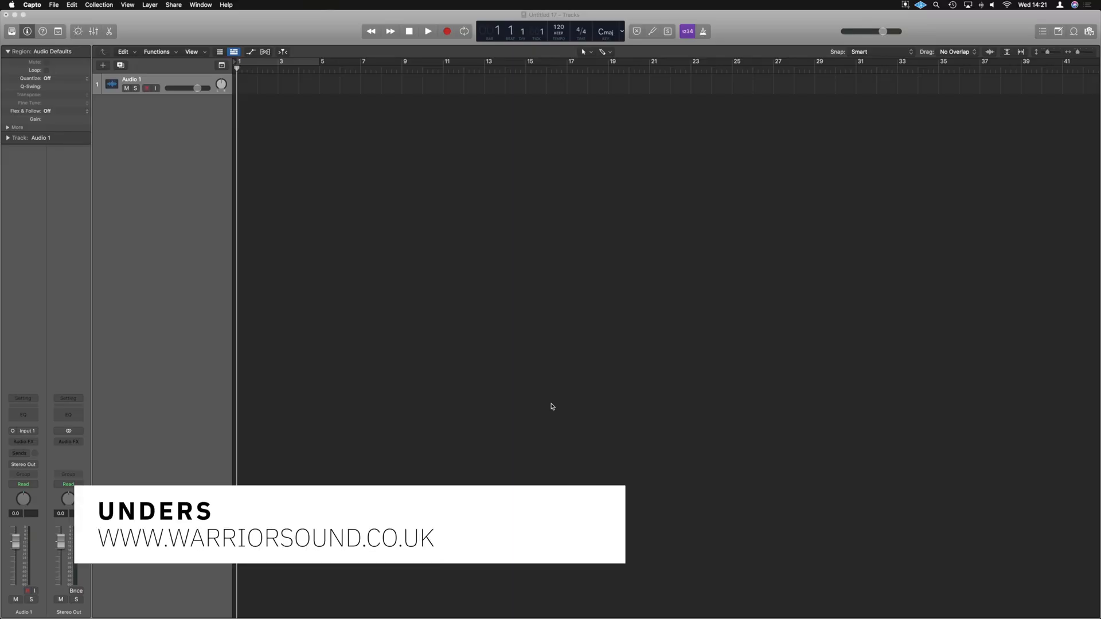
mouse_move(560, 258)
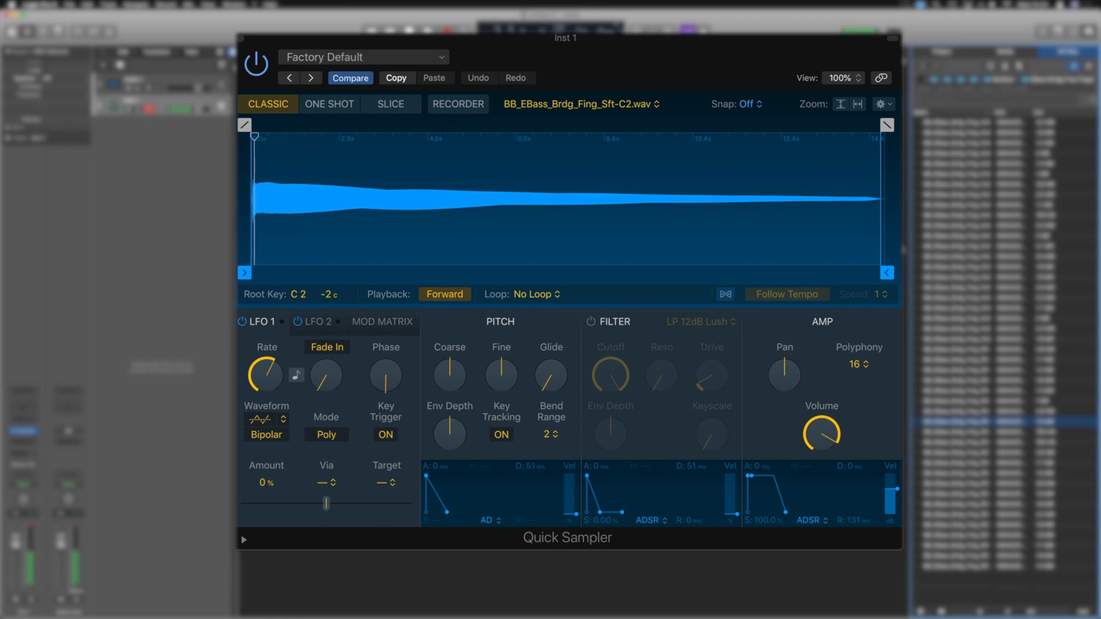
left_click_drag(252, 137, 268, 136)
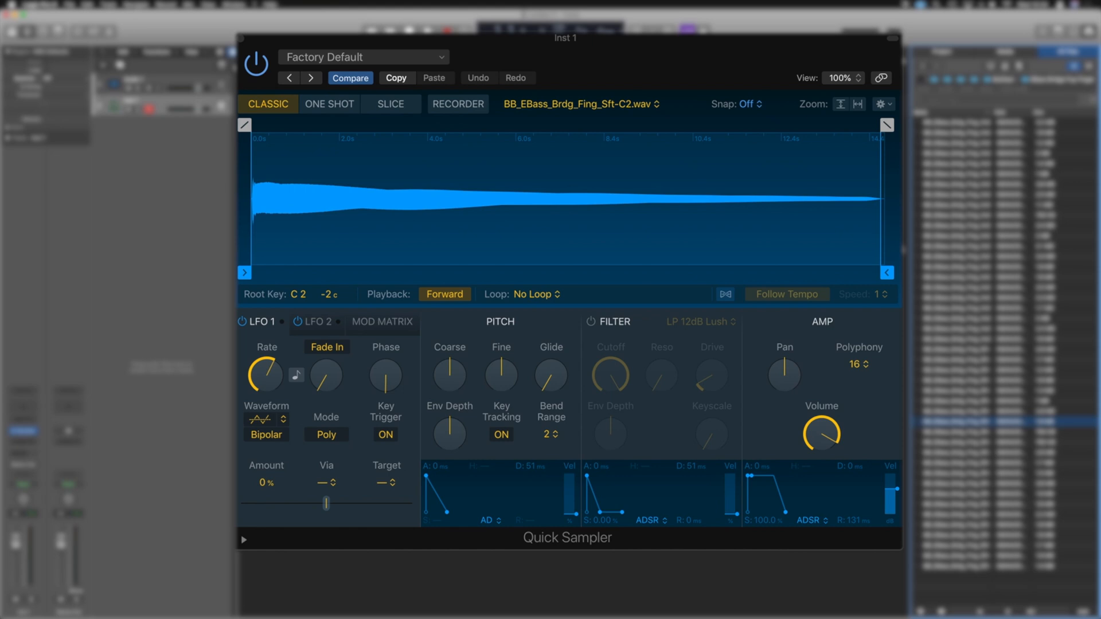
mouse_move(292, 321)
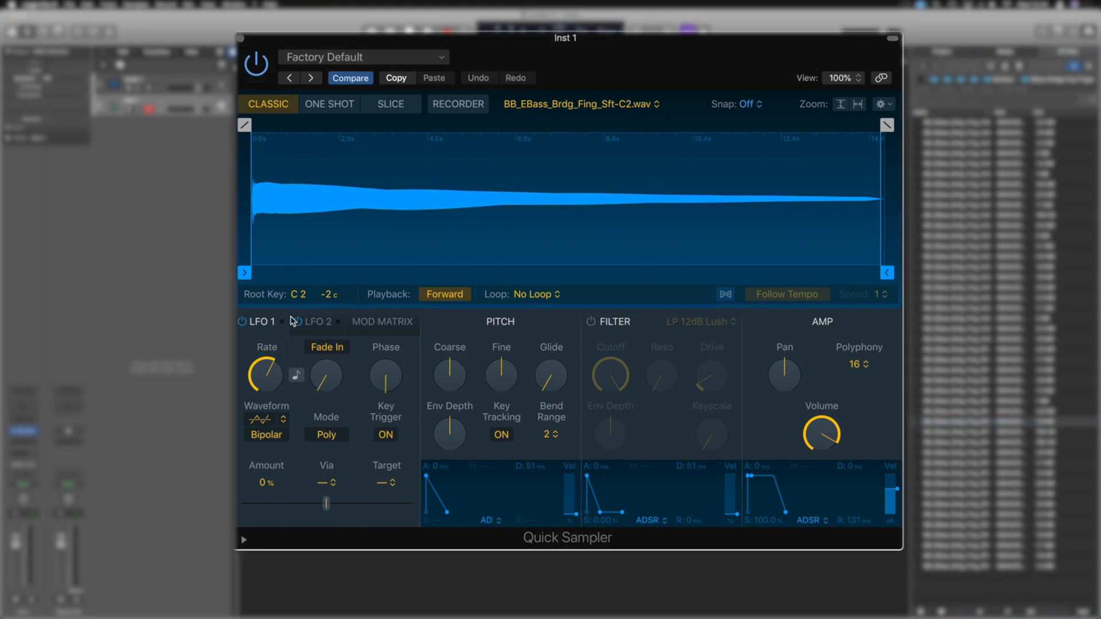
mouse_move(390, 329)
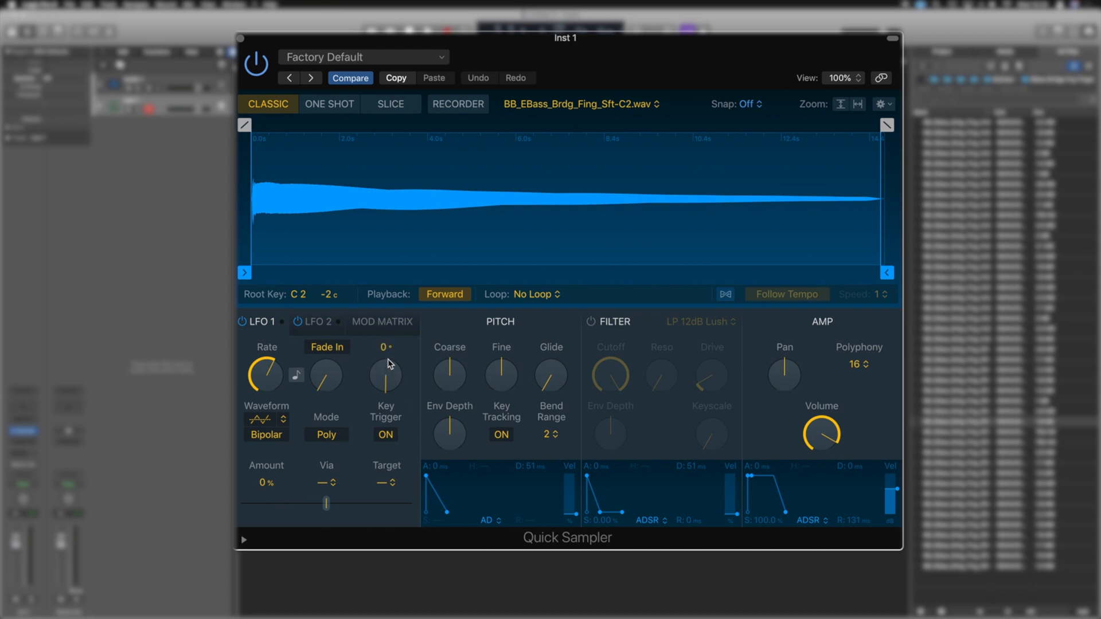
left_click(382, 321)
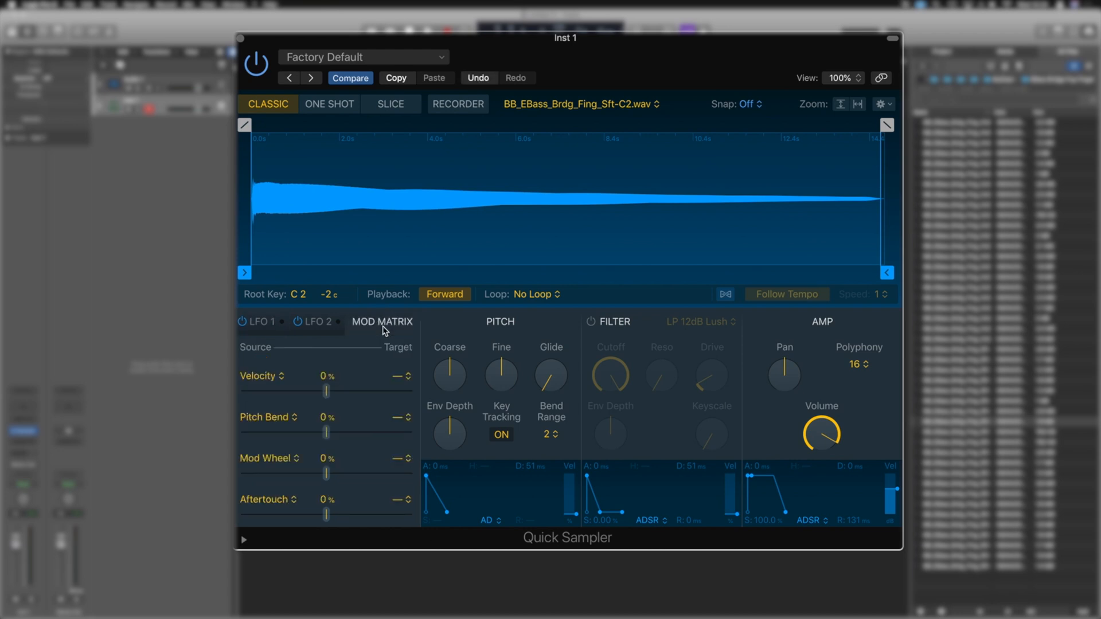
left_click(260, 321)
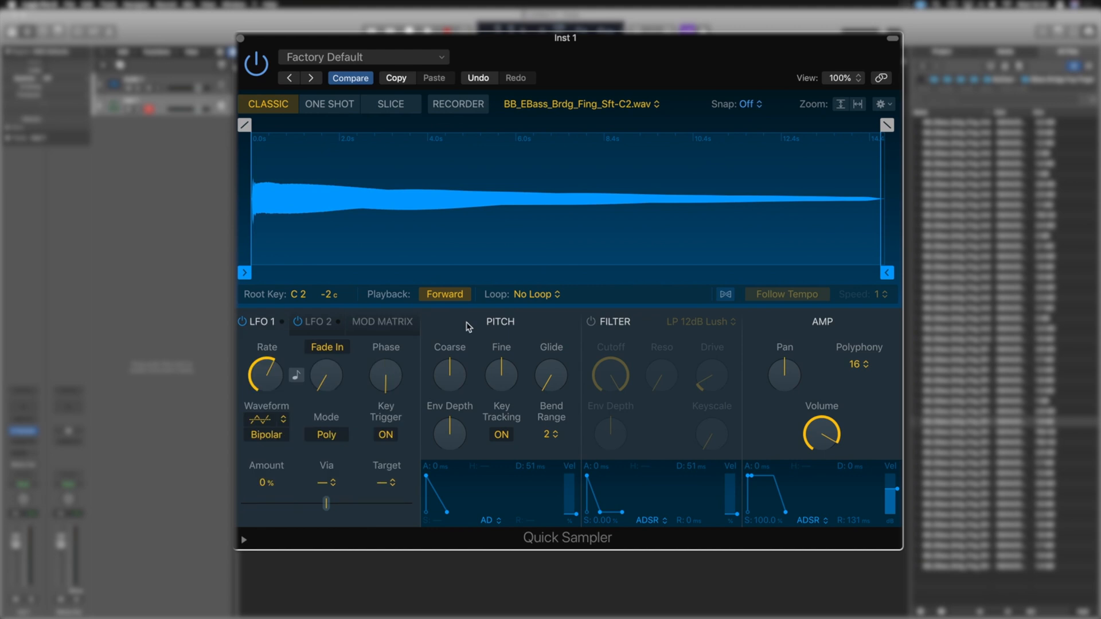
mouse_move(326, 483)
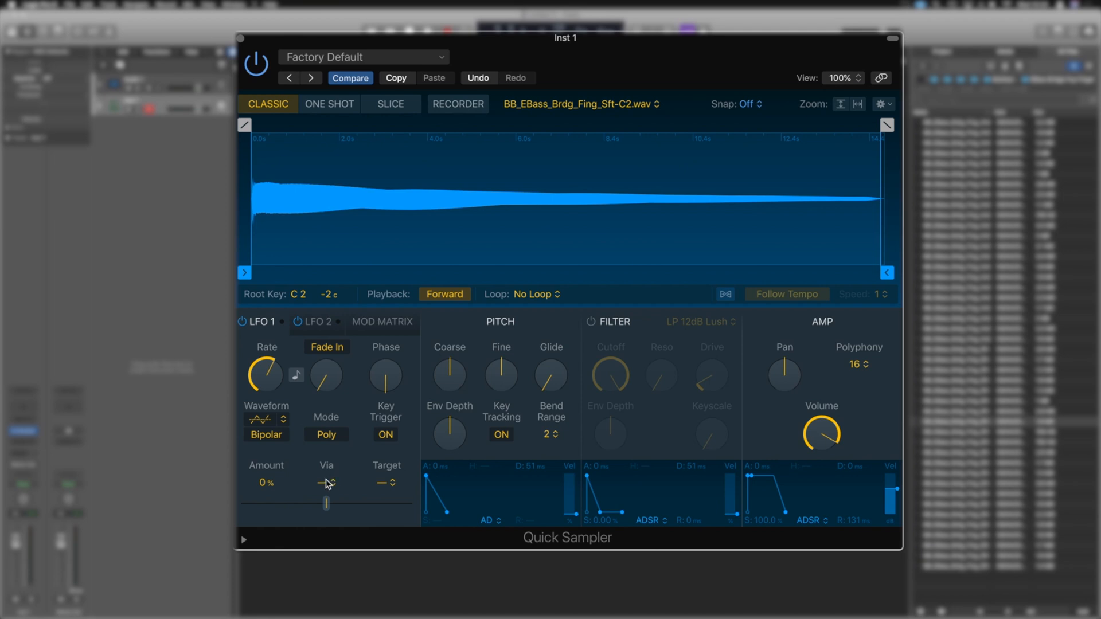
mouse_move(331, 478)
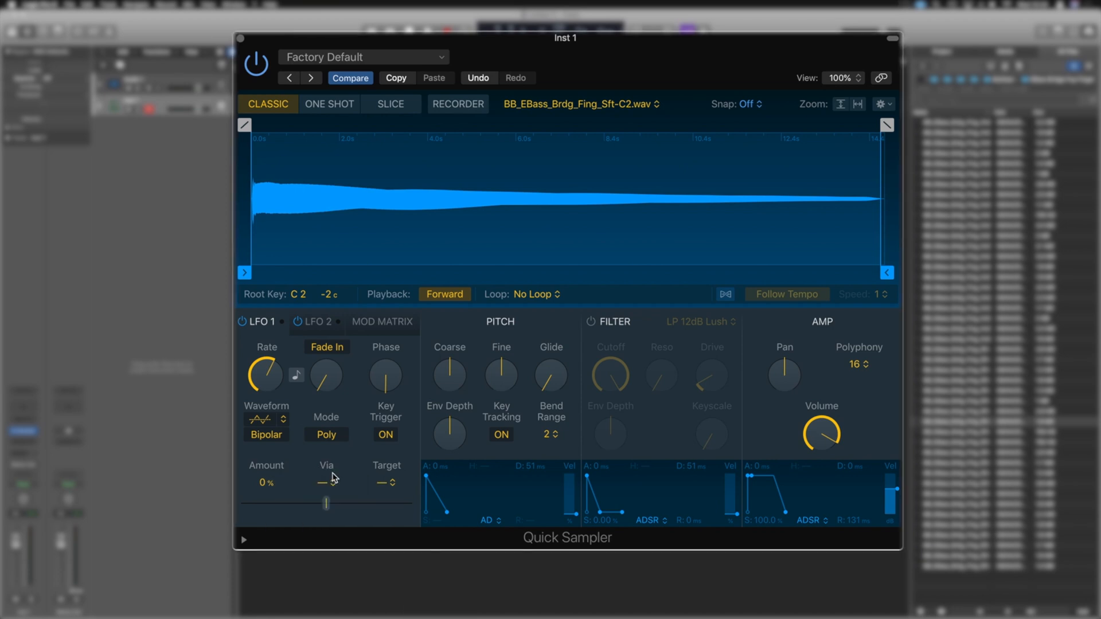
Target LFO 1 to Pitch and settle its amount at a subtle 8 cents
left_click(385, 483)
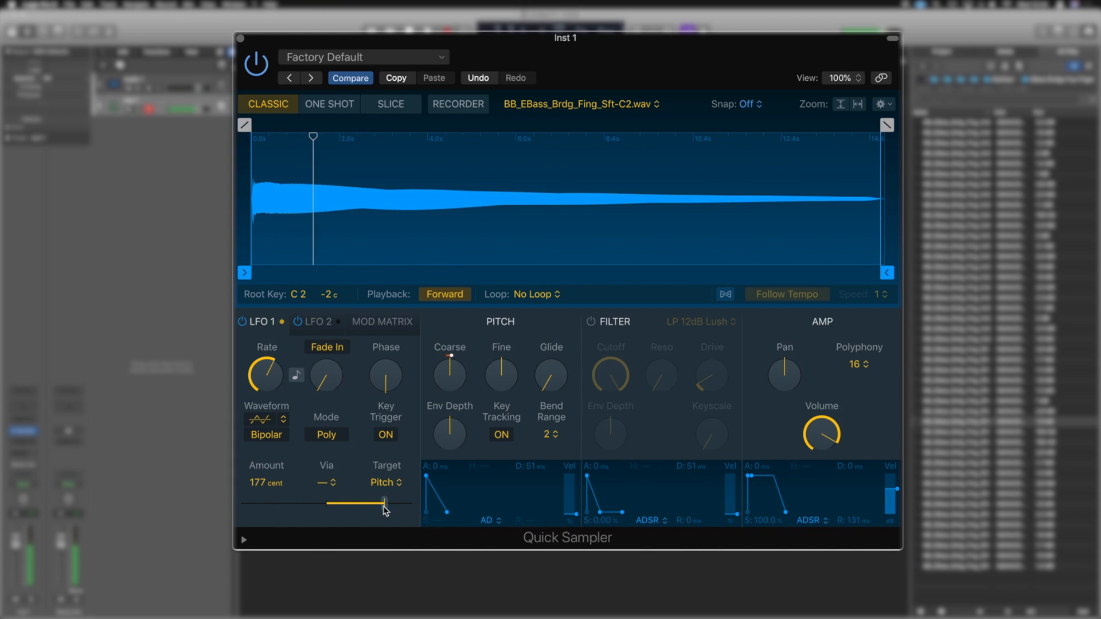
left_click_drag(312, 135, 265, 135)
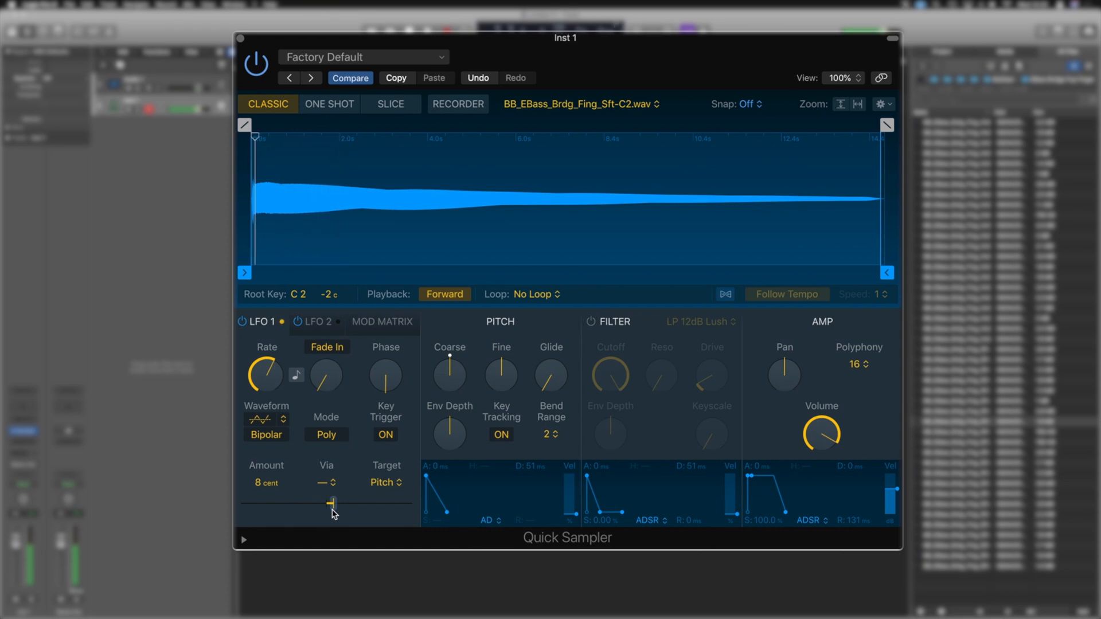
left_click_drag(254, 135, 310, 135)
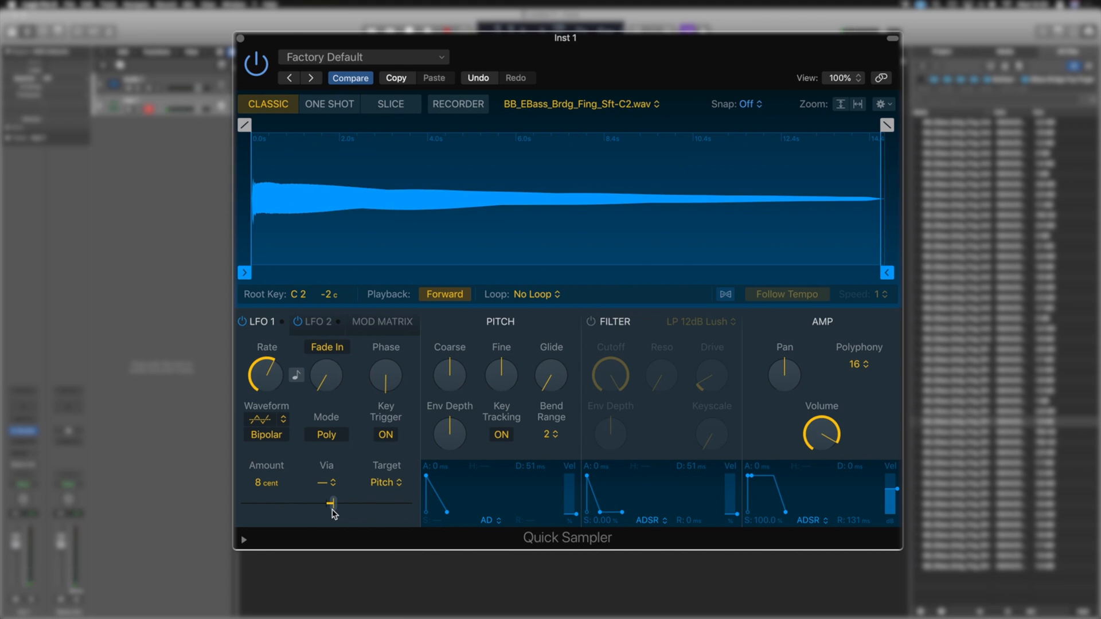
left_click(383, 321)
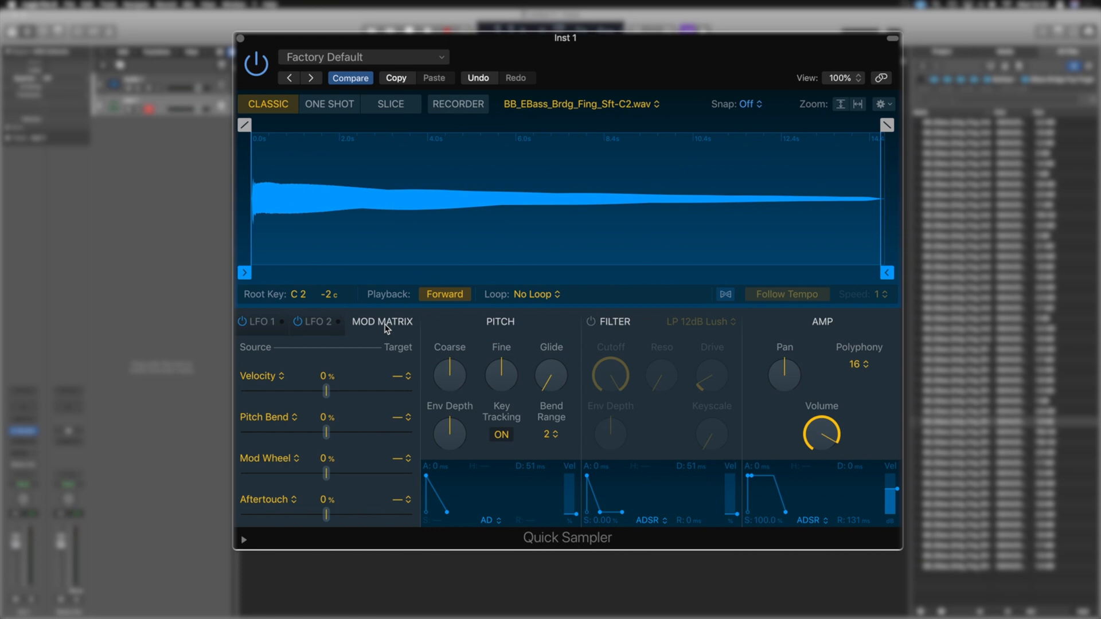
mouse_move(280, 381)
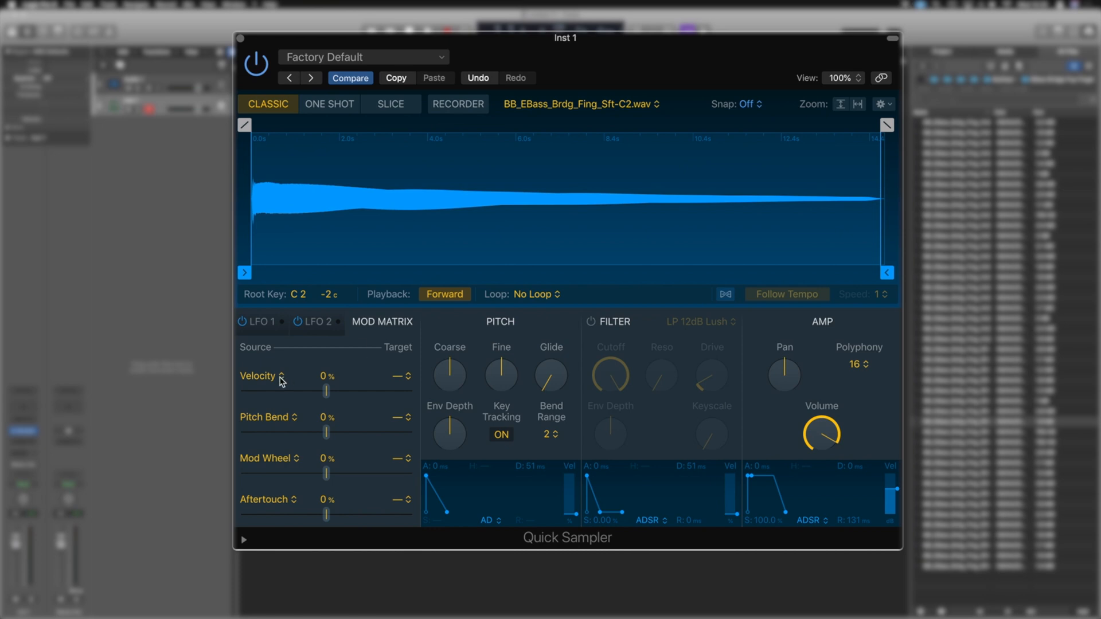
mouse_move(670, 368)
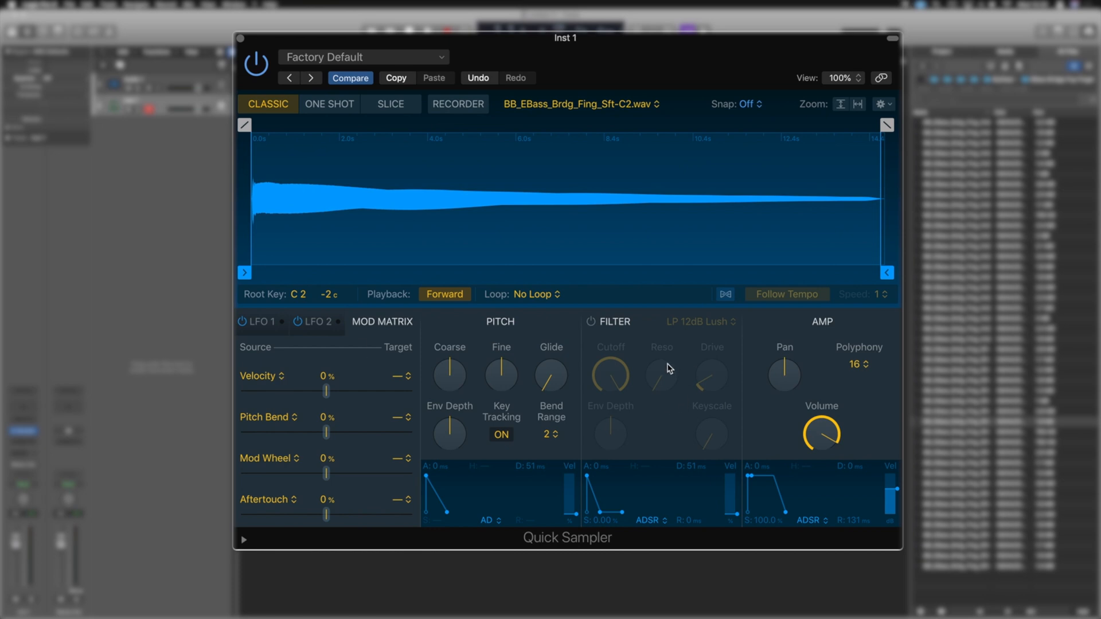
Switch the filter on and set Velocity's mod-matrix target to Filter Cutoff
left_click(590, 321)
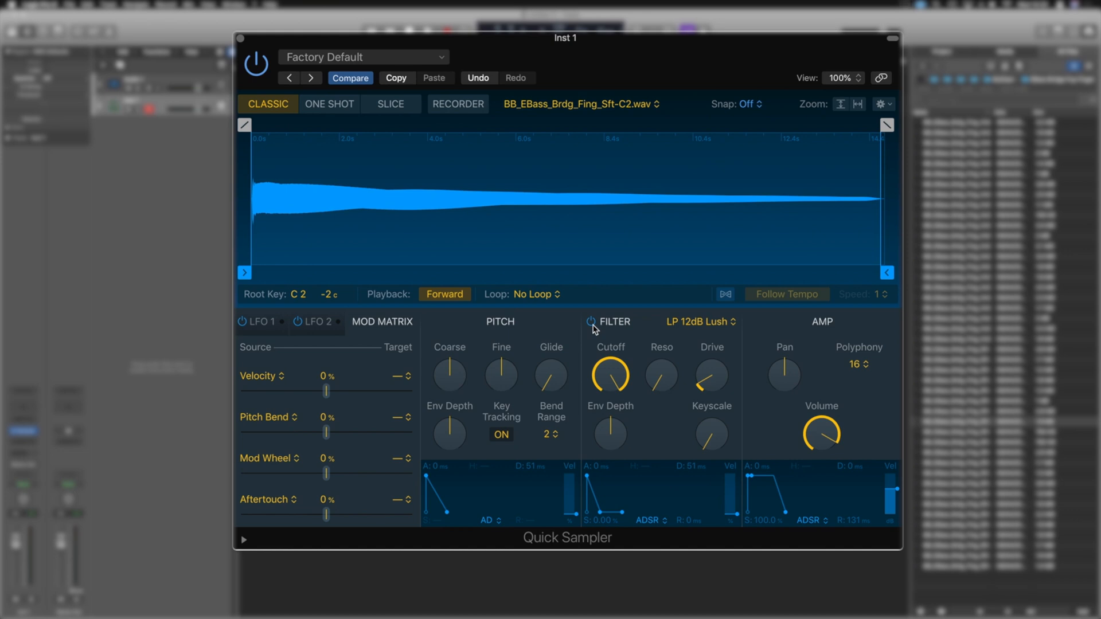
mouse_move(607, 330)
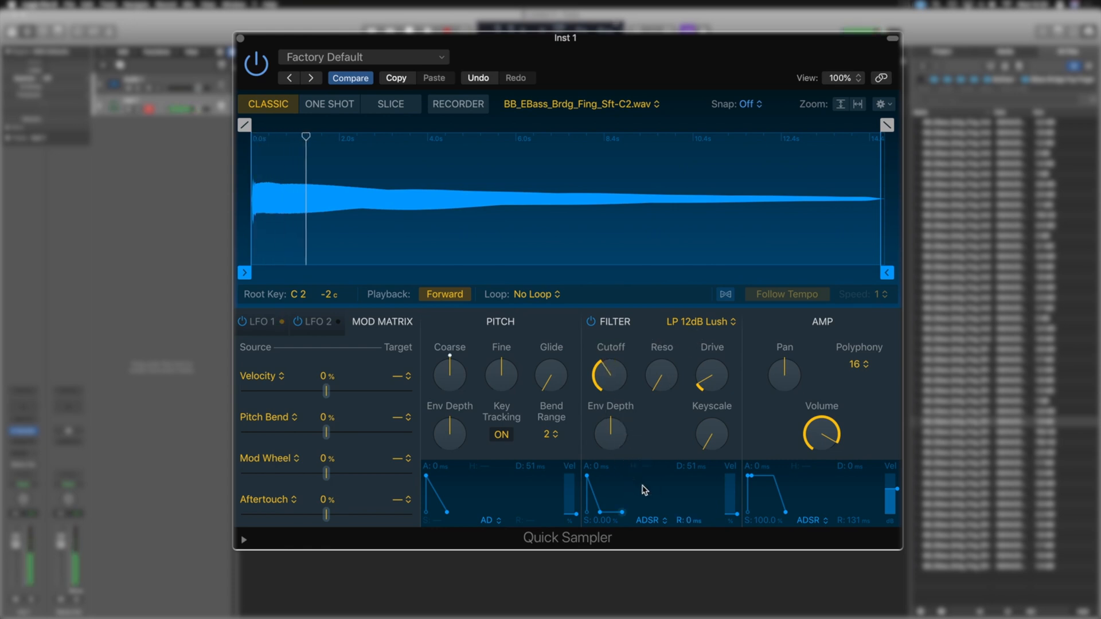
left_click(403, 376)
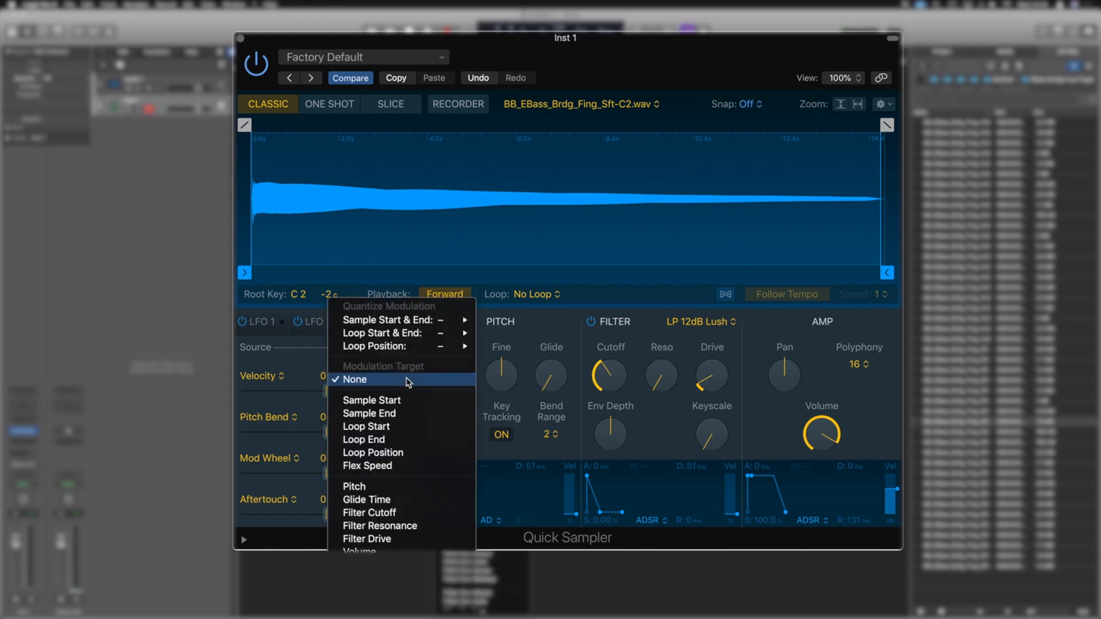
left_click(368, 513)
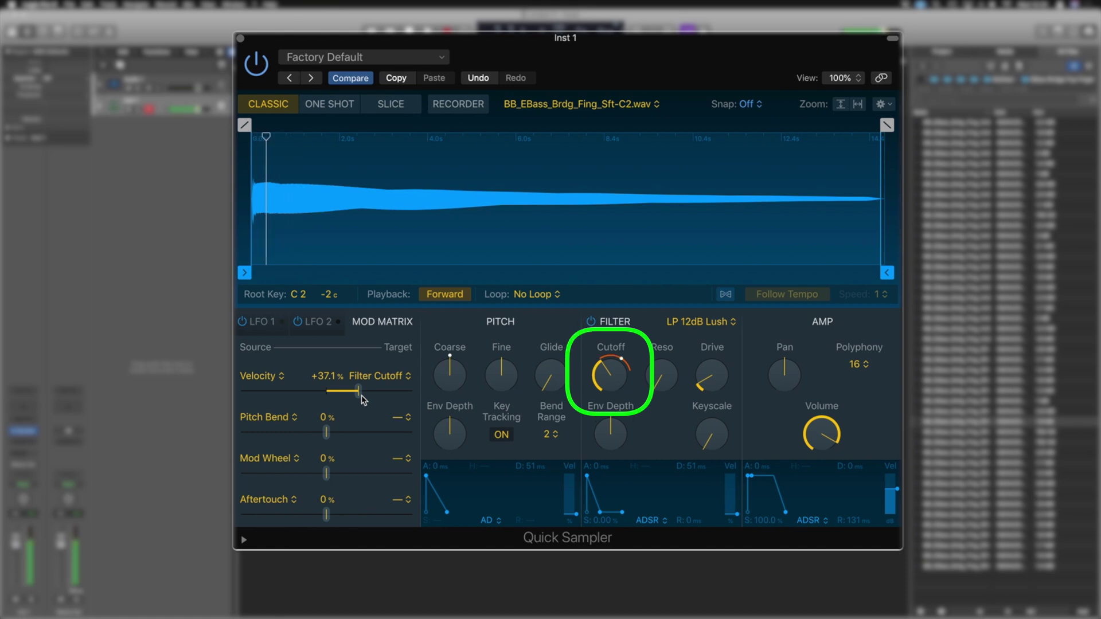
Lower the filter cutoff and set the velocity-to-cutoff amount to +66.6%
left_click_drag(265, 136, 305, 137)
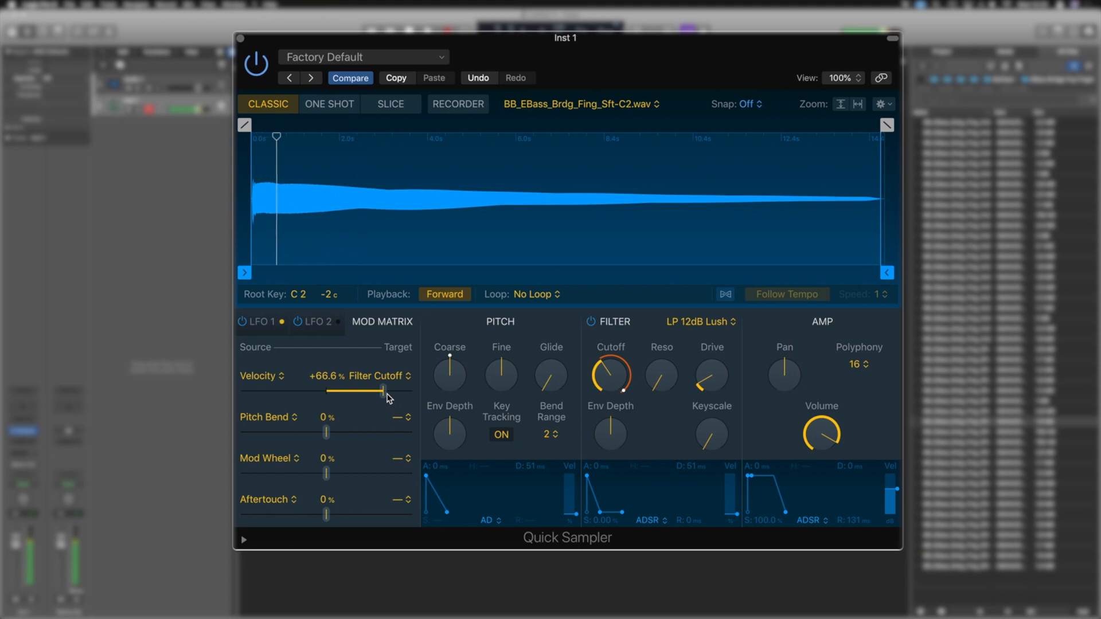
left_click_drag(277, 135, 327, 135)
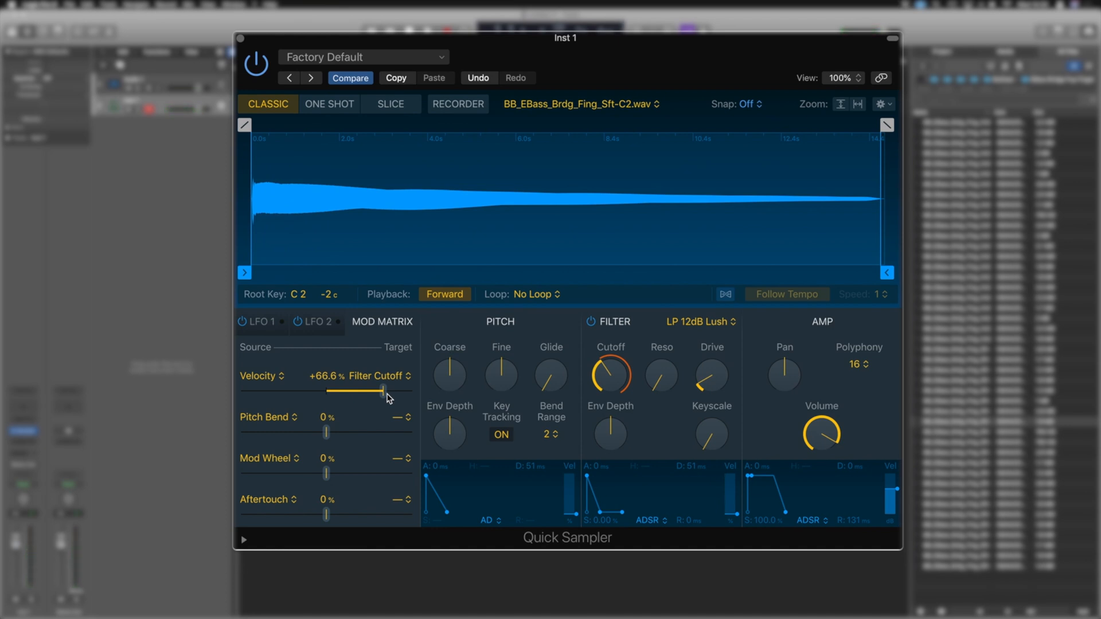
left_click(243, 539)
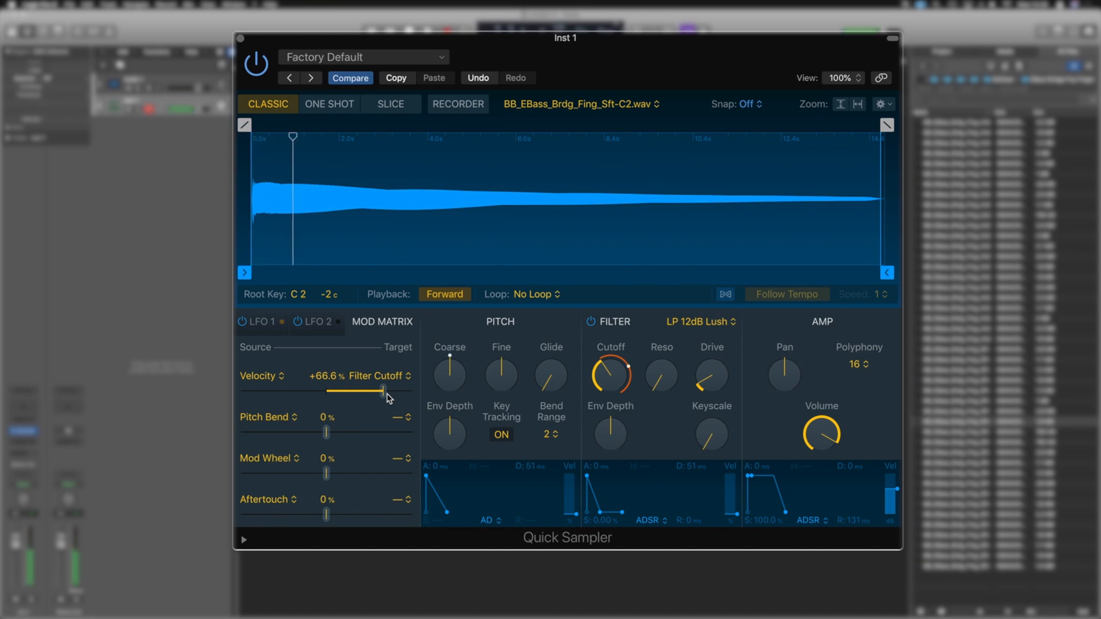
left_click_drag(292, 137, 267, 137)
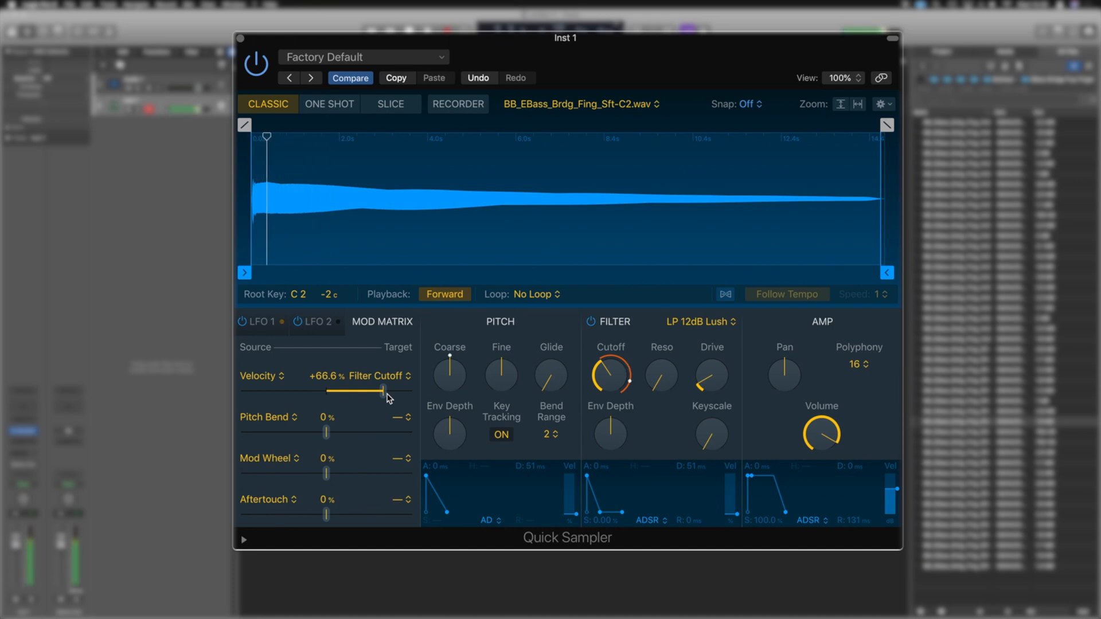
left_click_drag(267, 135, 337, 136)
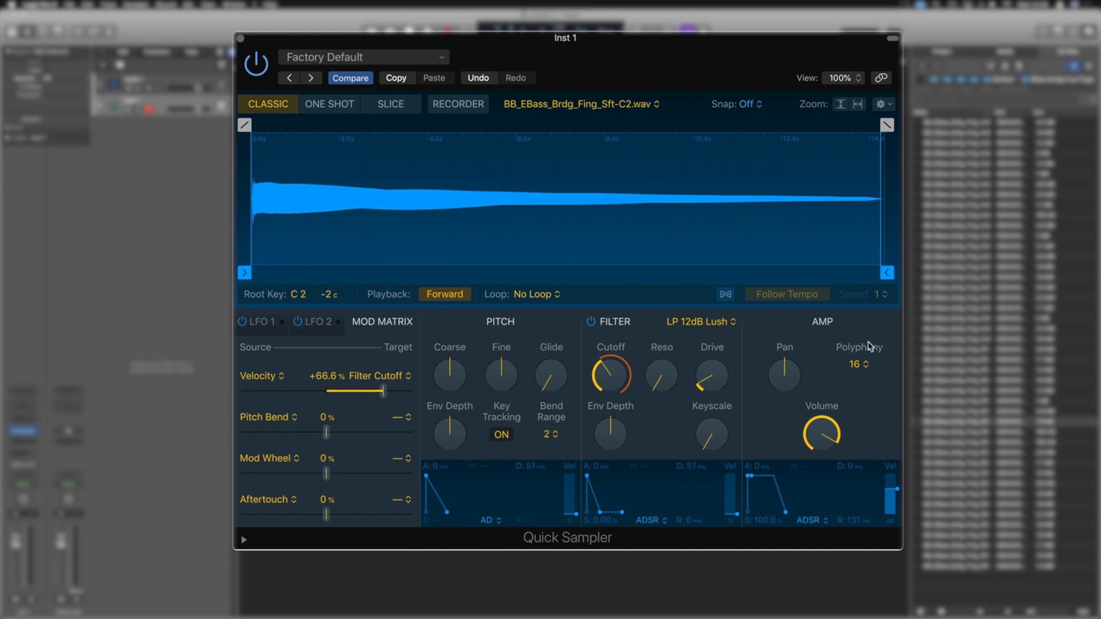
mouse_move(840, 508)
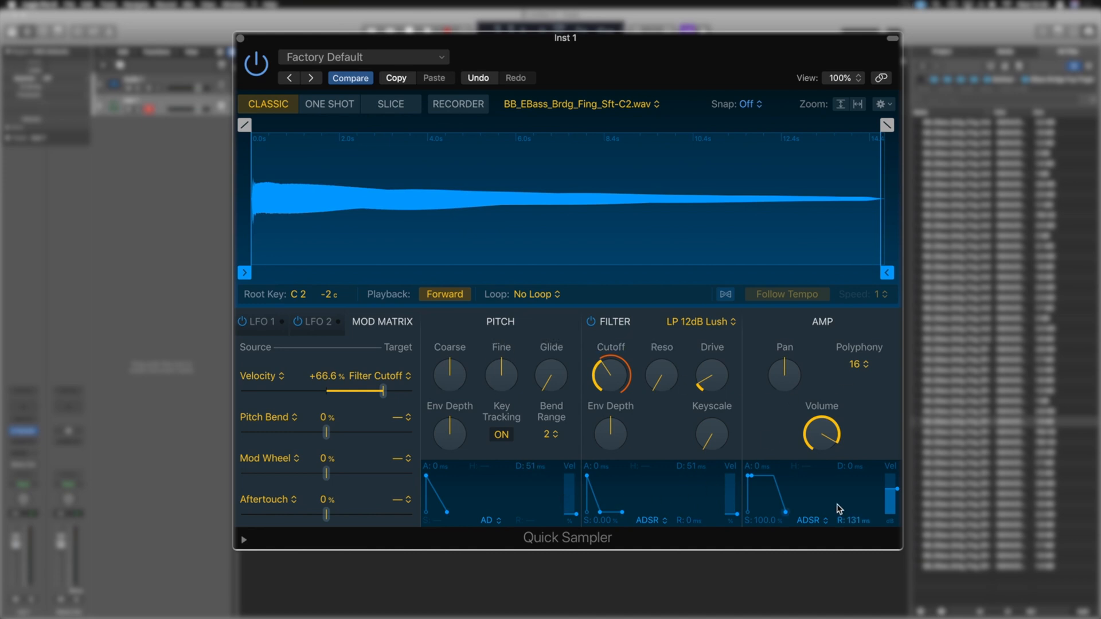
mouse_move(489, 528)
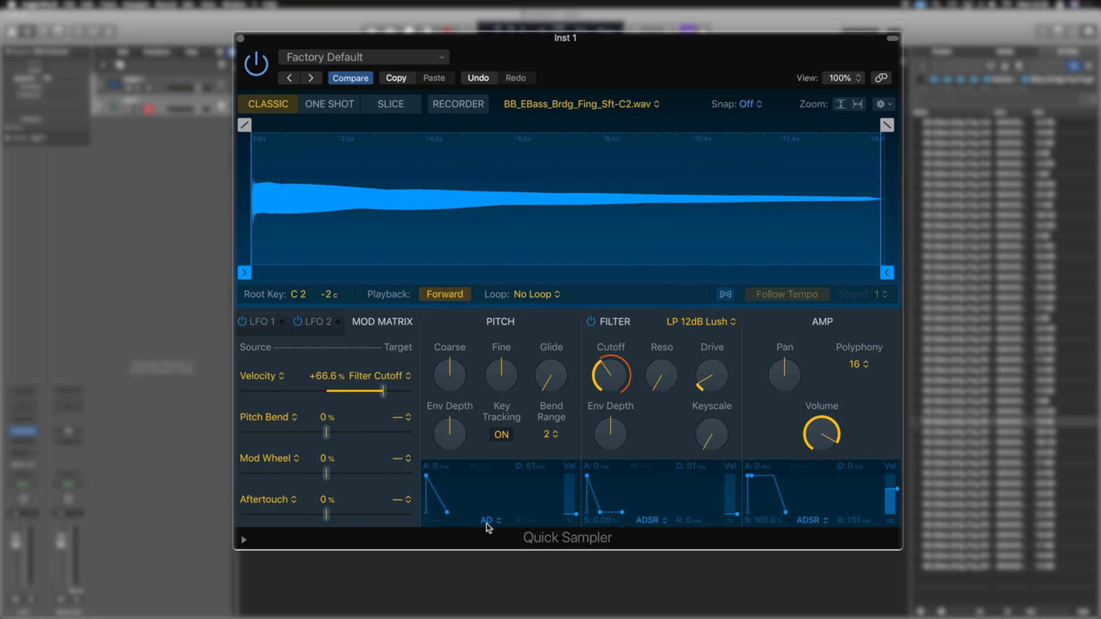
left_click(492, 520)
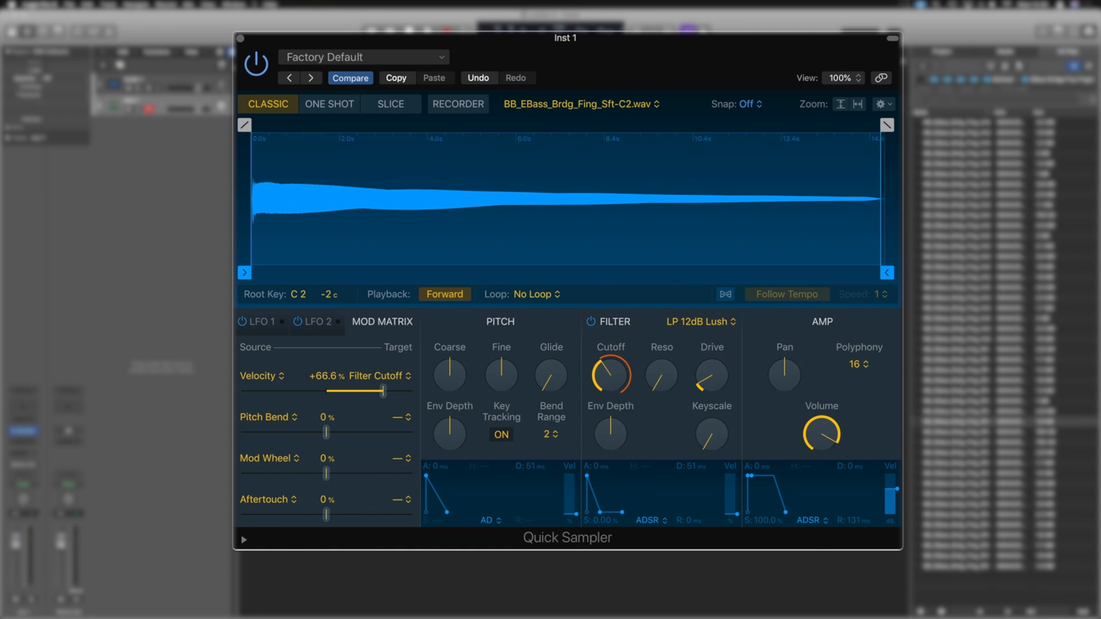
Add a fade-in spanning roughly the first two seconds of the bass sample waveform
left_click_drag(244, 124, 326, 124)
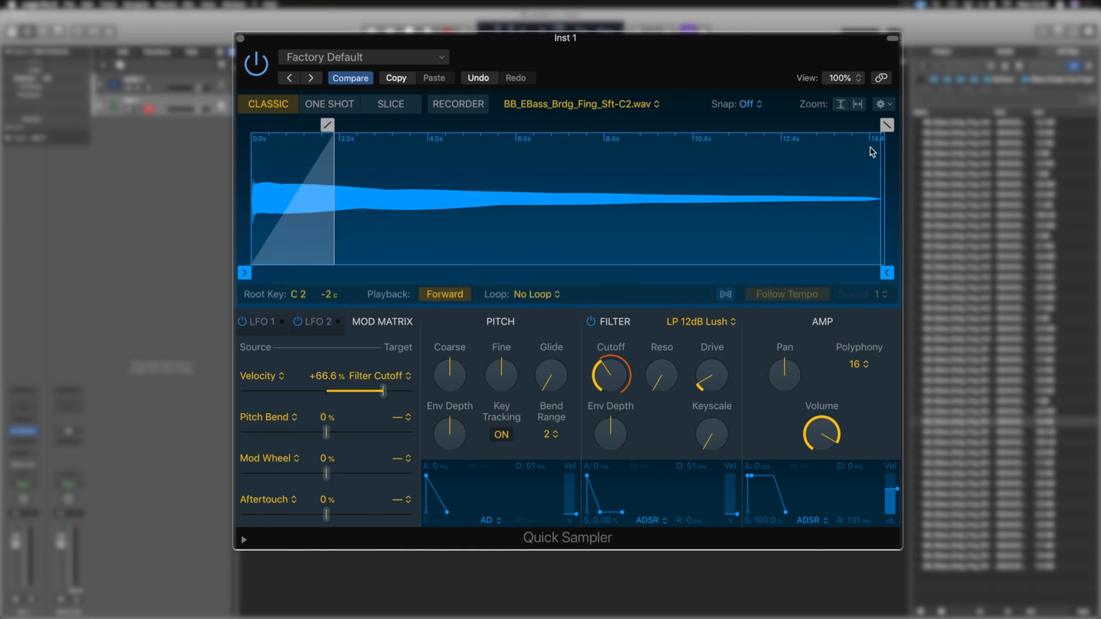